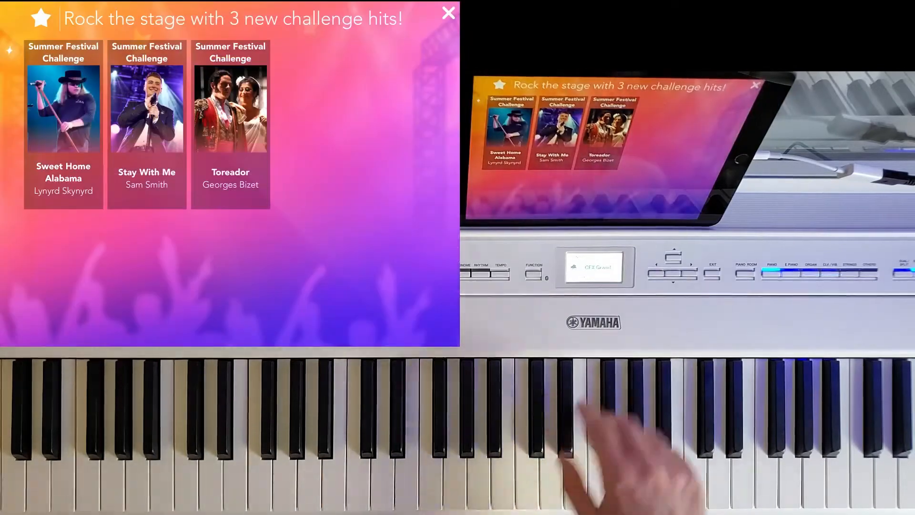
- Dismiss the 'Rock the stage with 3 new challenge hits!' announcement to reveal the Courses path
{"action": "left_click", "coordinate": [448, 13]}
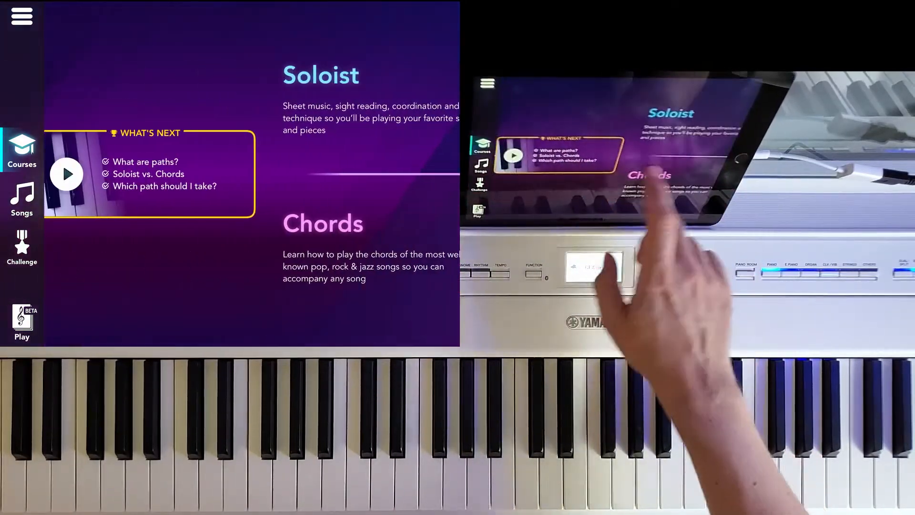
{"action": "left_click", "coordinate": [22, 199]}
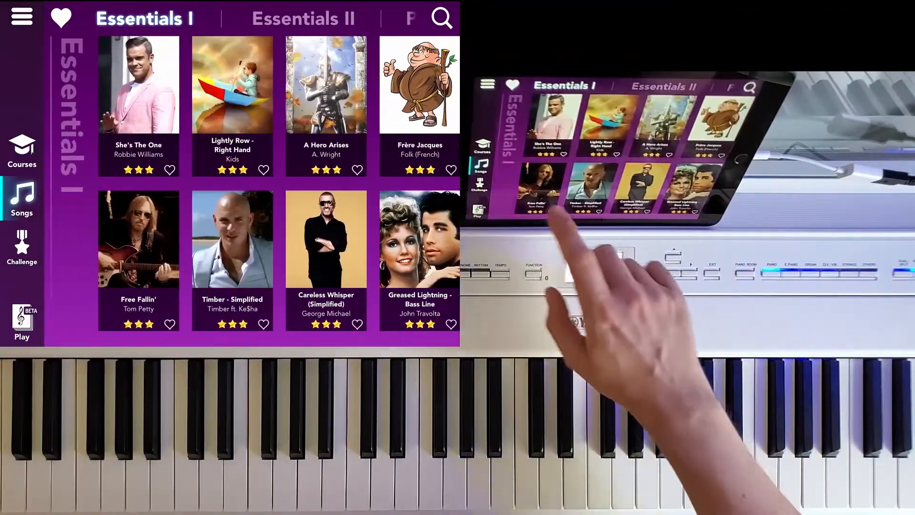
{"action": "left_click", "coordinate": [21, 148]}
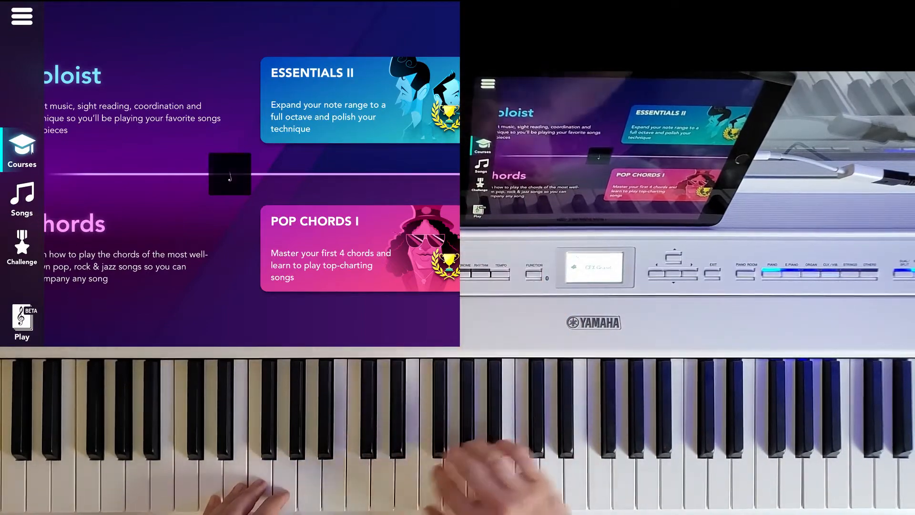
- Enter the Play Beta sheet-music library and look through its Home feed
{"action": "left_click", "coordinate": [22, 323]}
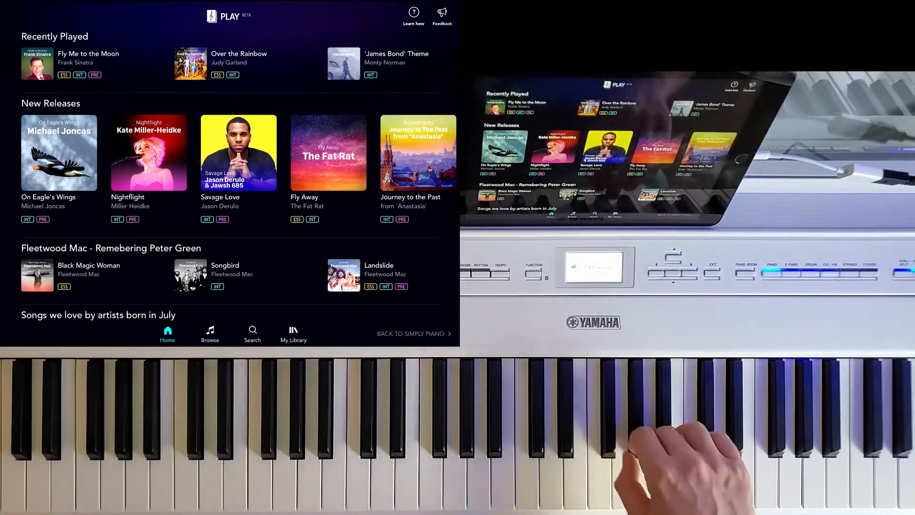
{"action": "scroll", "scroll_direction": "down", "scroll_amount": 3}
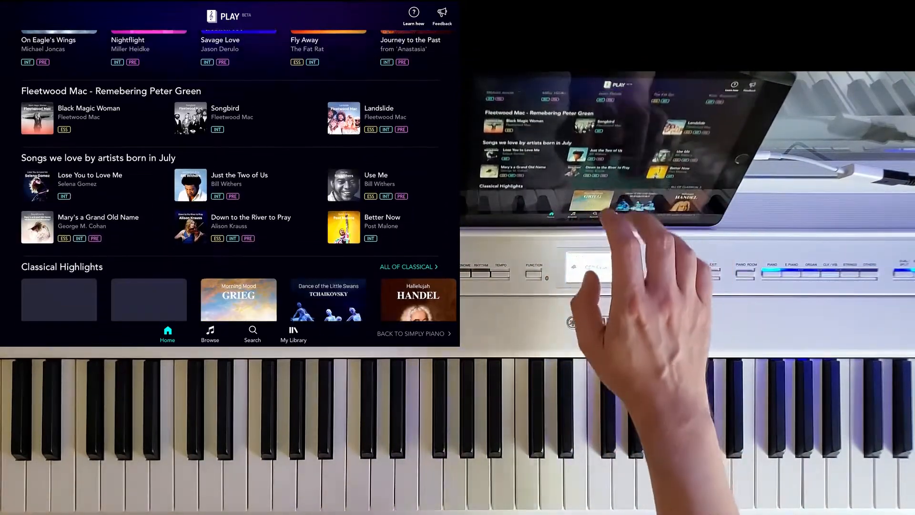
{"action": "scroll", "scroll_direction": "down", "scroll_amount": 3}
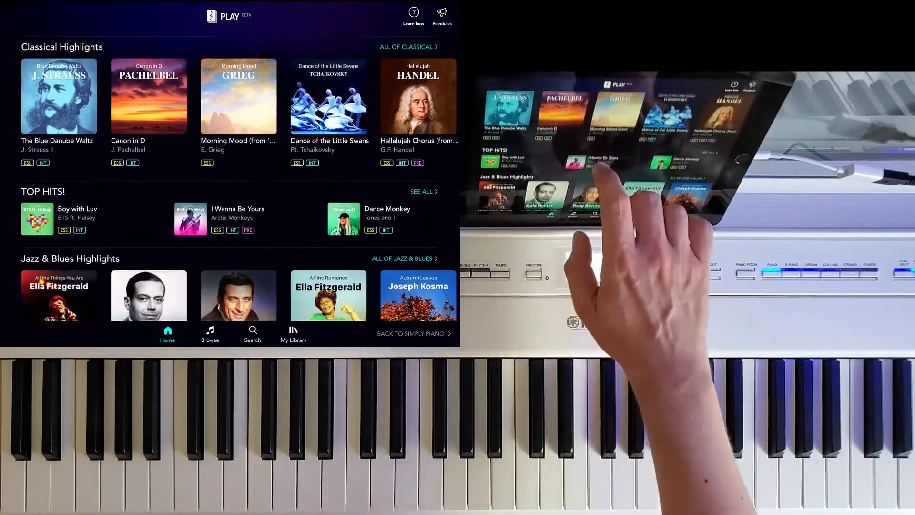
{"action": "scroll", "scroll_direction": "down", "scroll_amount": 3}
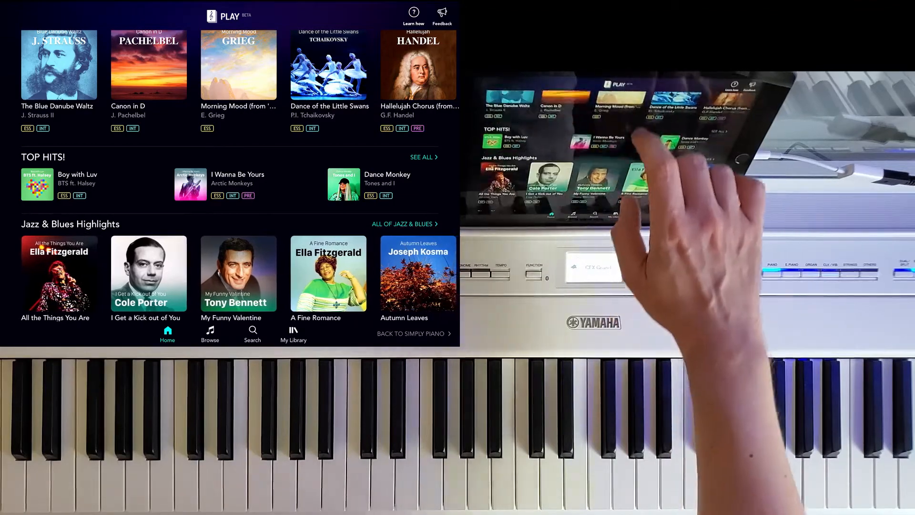
{"action": "scroll", "scroll_direction": "down", "scroll_amount": 3}
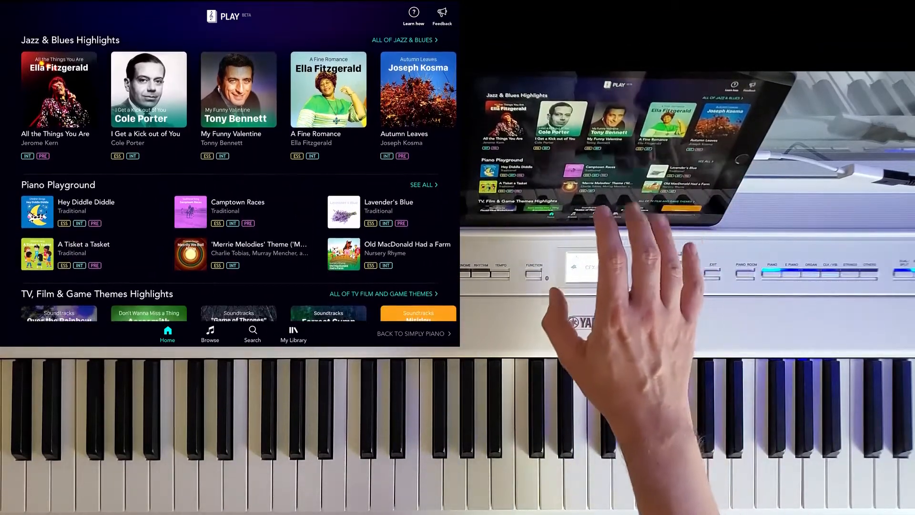
{"action": "scroll", "scroll_direction": "down", "scroll_amount": 3}
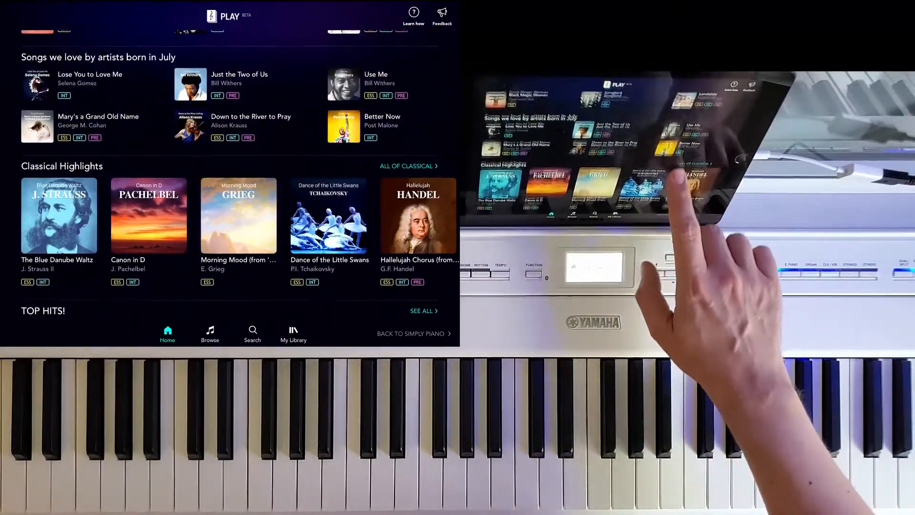
{"action": "scroll", "scroll_direction": "up", "scroll_amount": 3}
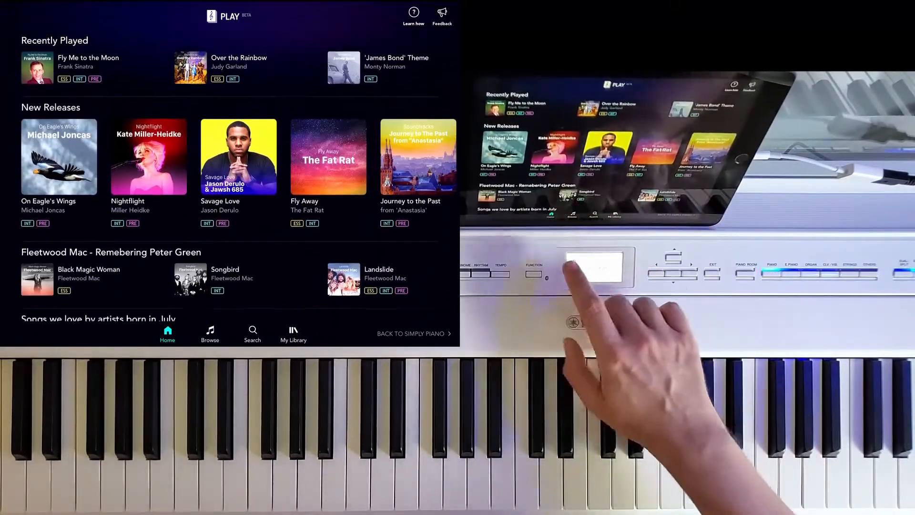
- Switch to Browse by genre, then start a catalog search for 'fur' suggesting Für Elise
{"action": "left_click", "coordinate": [210, 334]}
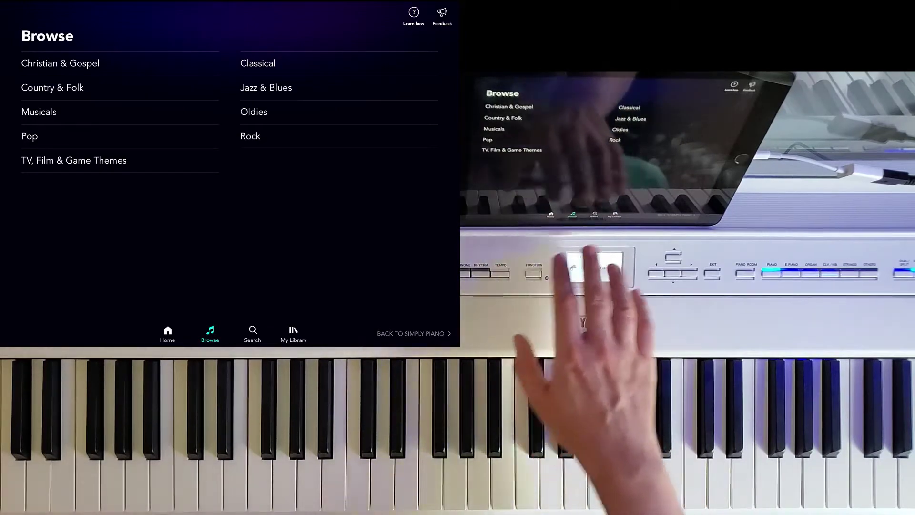
{"action": "left_click", "coordinate": [251, 333]}
{"action": "type", "text": "fur"}
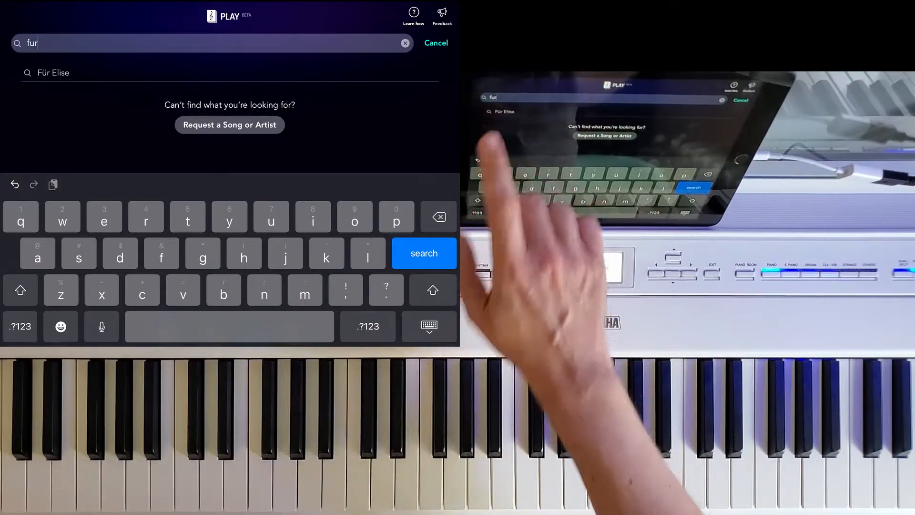
- Pick Für Elise from the suggestions, preview its audio briefly, and load its sheet music
{"action": "left_click", "coordinate": [51, 73]}
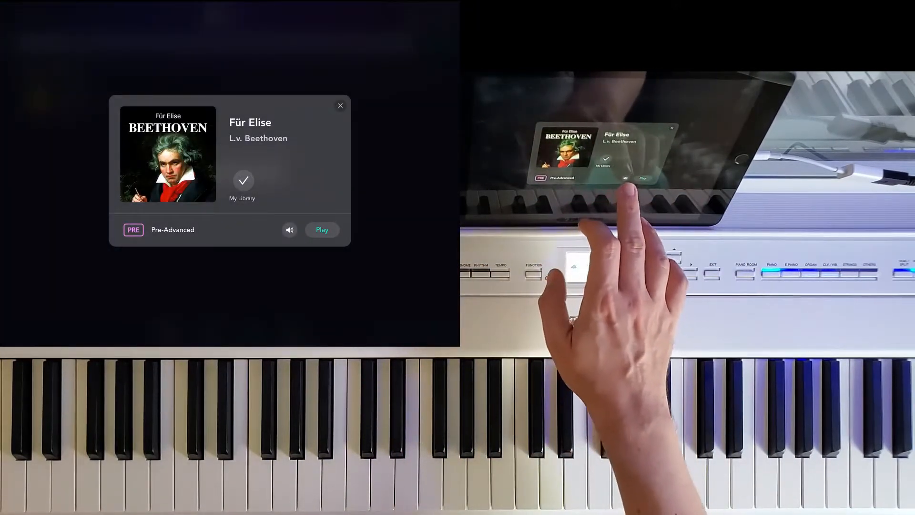
{"action": "left_click", "coordinate": [290, 229]}
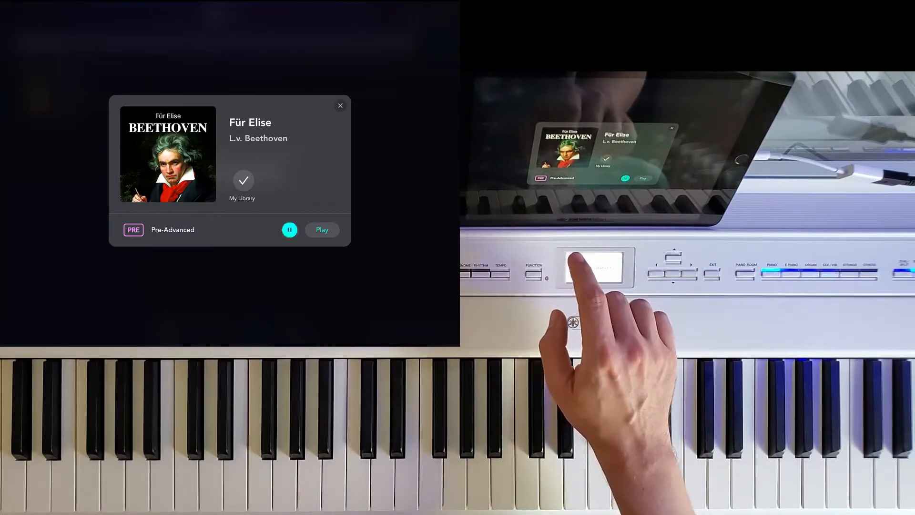
{"action": "left_click", "coordinate": [289, 229]}
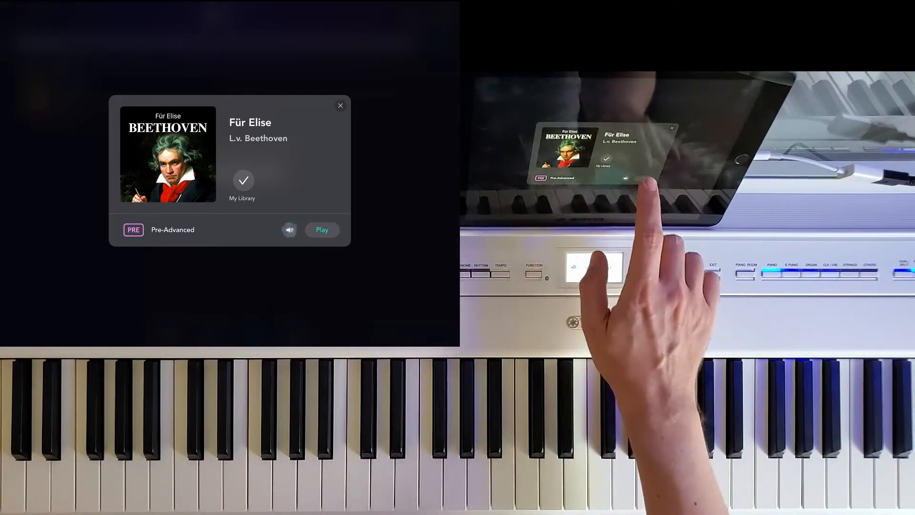
{"action": "left_click", "coordinate": [321, 229]}
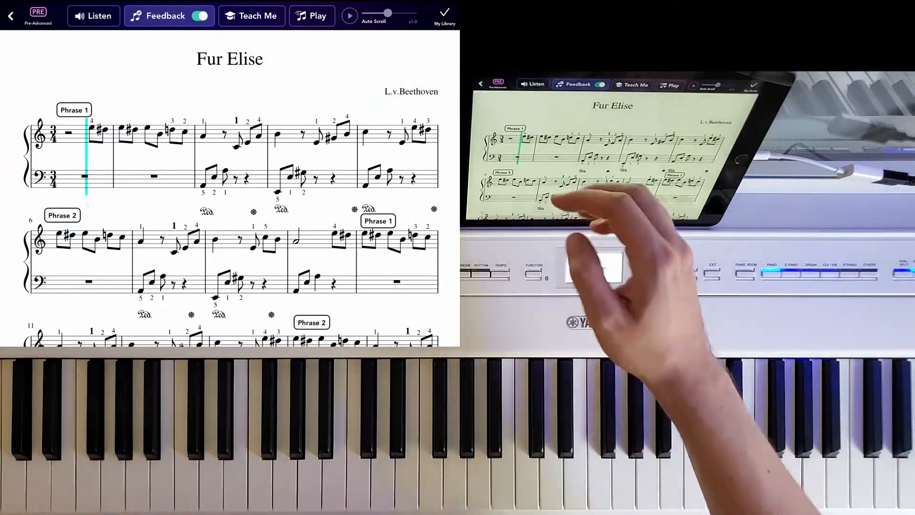
- Scroll through the Für Elise score toward its phrase listening options
{"action": "scroll", "scroll_direction": "down", "scroll_amount": 3}
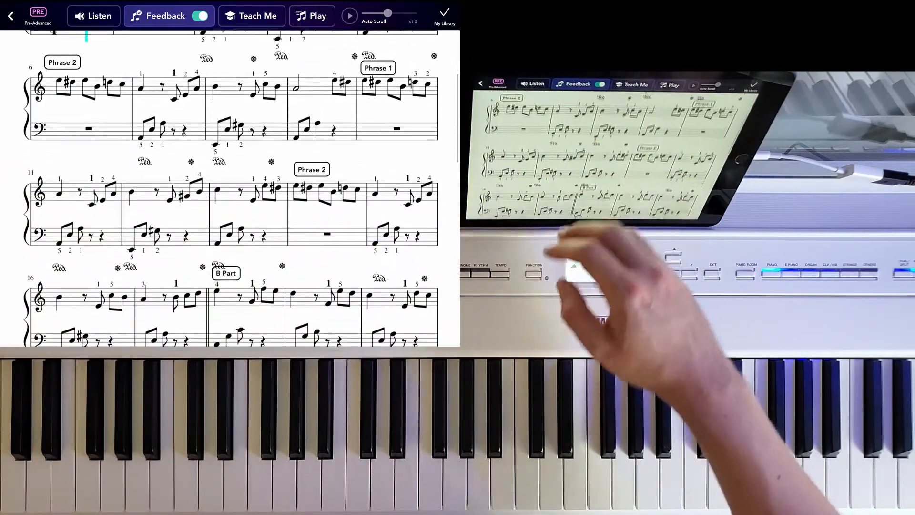
{"action": "scroll", "scroll_direction": "down", "scroll_amount": 3}
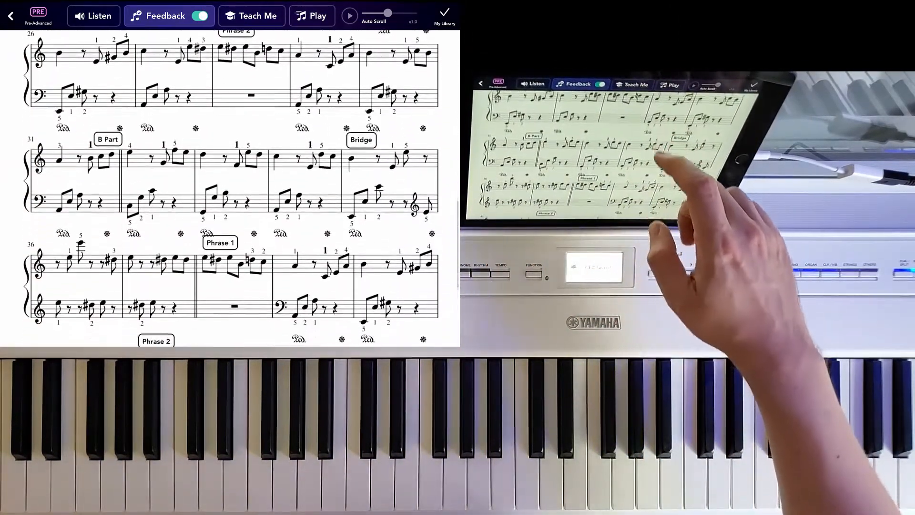
{"action": "scroll", "scroll_direction": "down", "scroll_amount": 3}
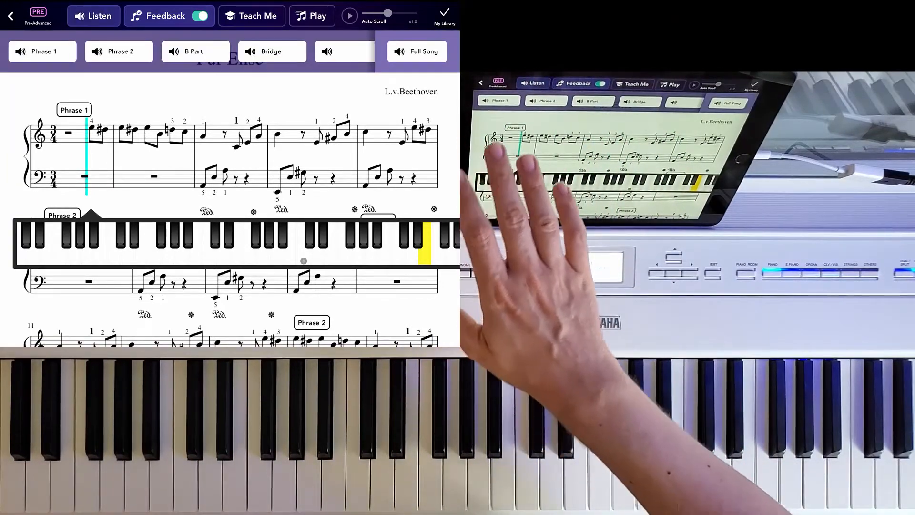
- Play back Phrase 1 of Für Elise, stop it, and bring up the Teach Me phrase options
{"action": "left_click", "coordinate": [42, 52]}
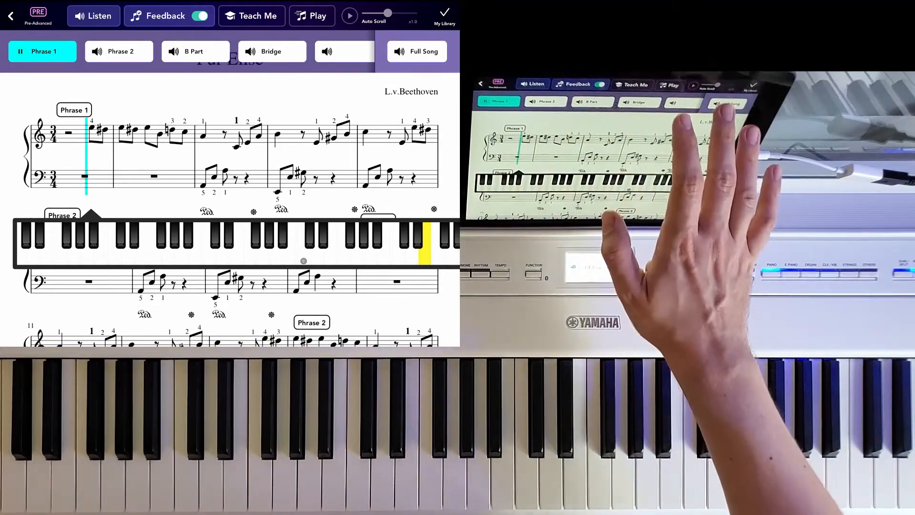
{"action": "left_click", "coordinate": [416, 51]}
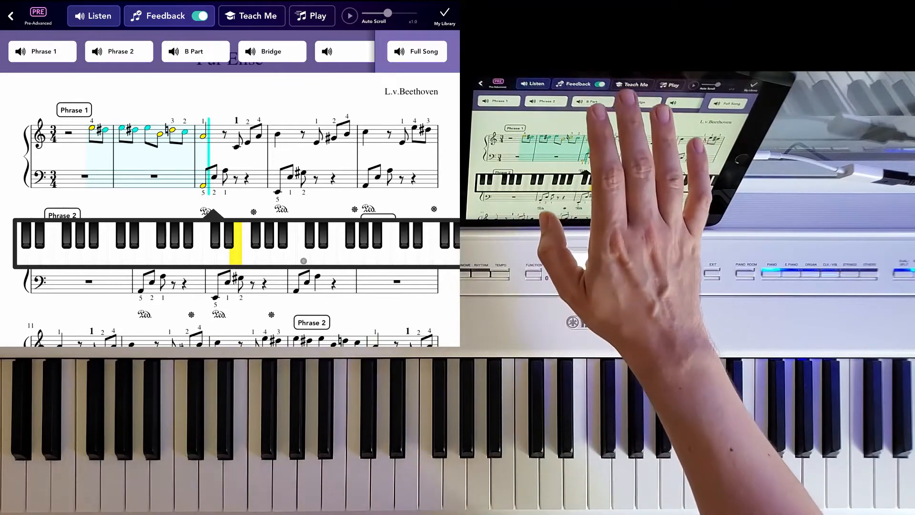
{"action": "left_click", "coordinate": [251, 15]}
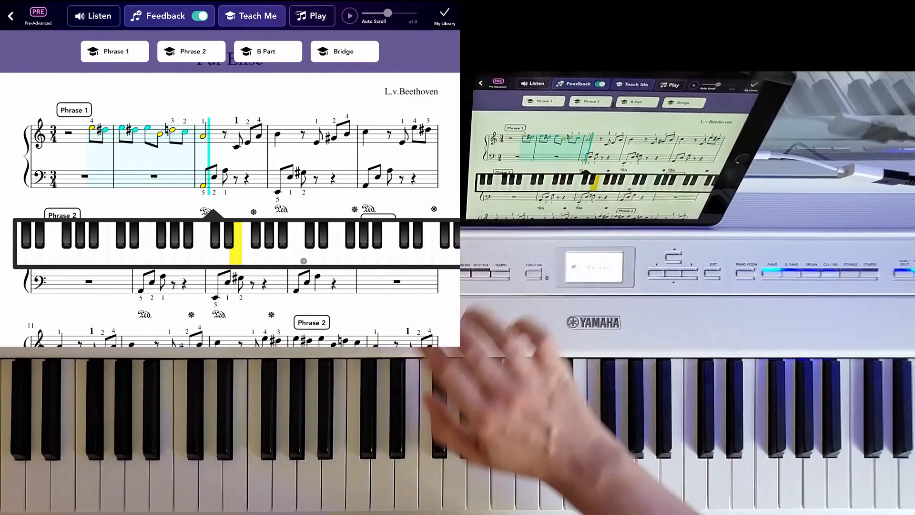
{"action": "left_click", "coordinate": [250, 15]}
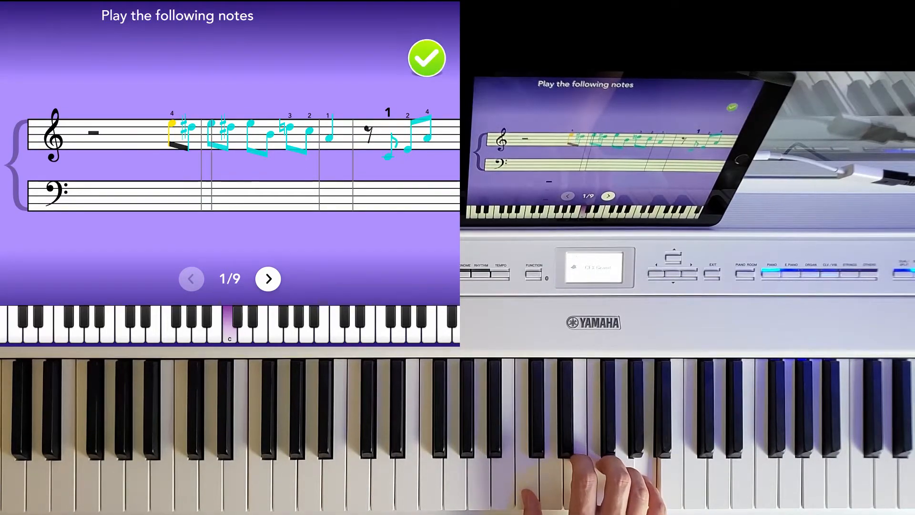
{"action": "left_click", "coordinate": [268, 278]}
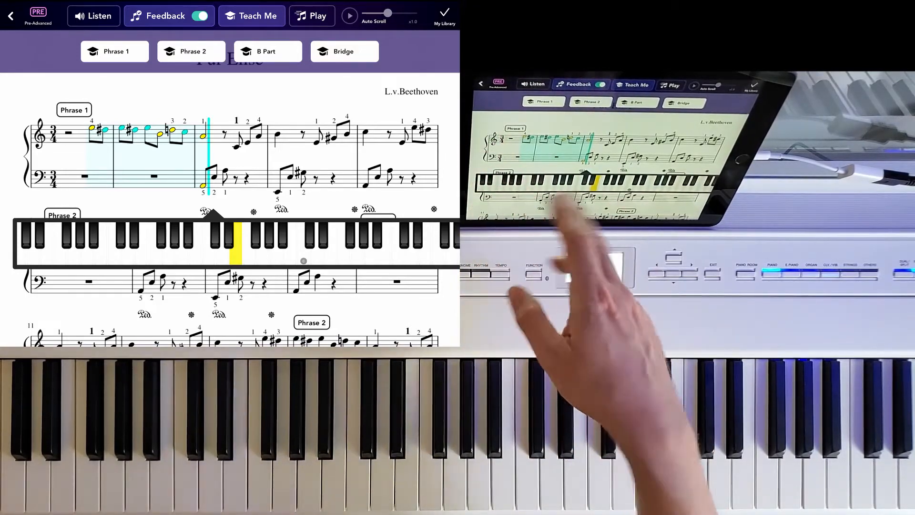
- Turn note feedback off on the Für Elise score and switch to Teach Me mode
{"action": "left_click", "coordinate": [199, 16]}
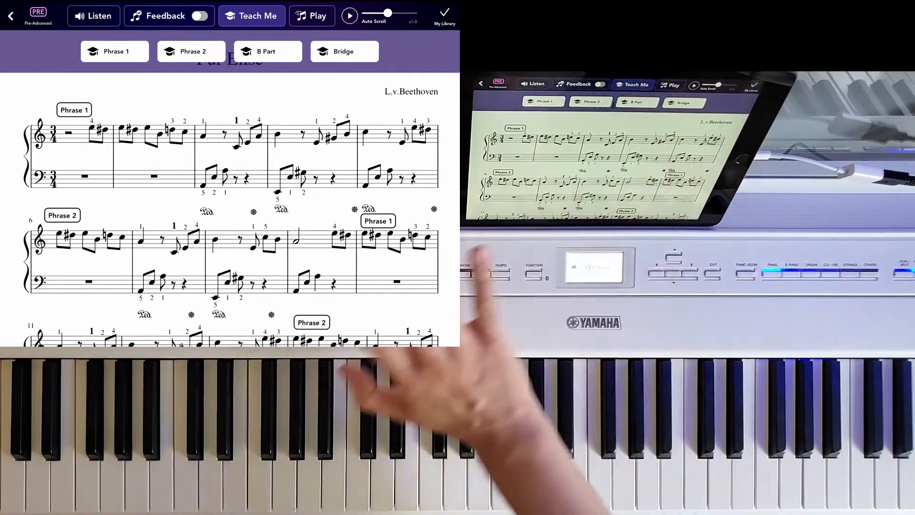
{"action": "scroll", "scroll_direction": "down", "scroll_amount": 3}
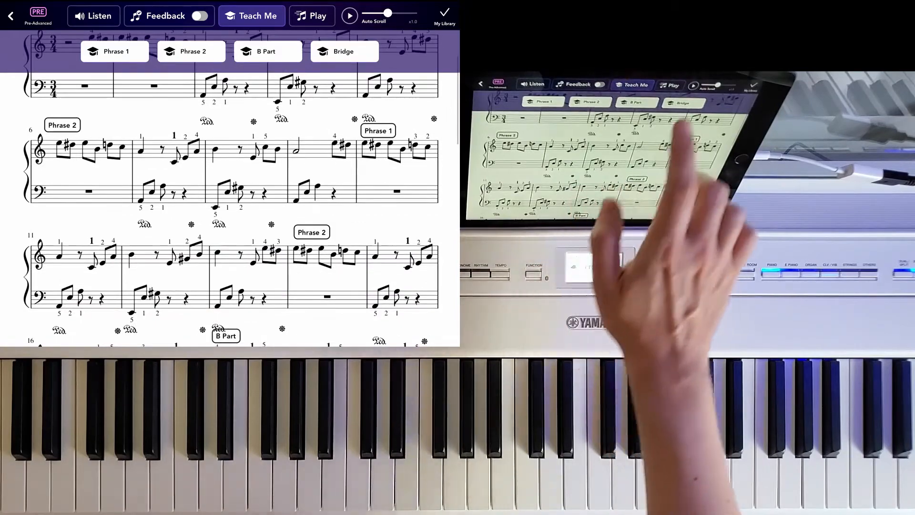
{"action": "left_click", "coordinate": [349, 16]}
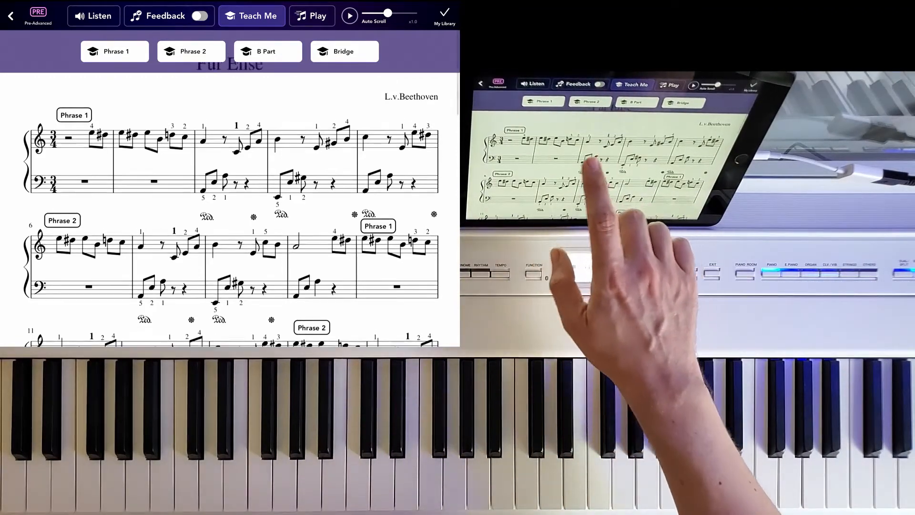
- Finish Für Elise and exit the score to the 'How was playing this song?' rating prompt
{"action": "left_click", "coordinate": [201, 16]}
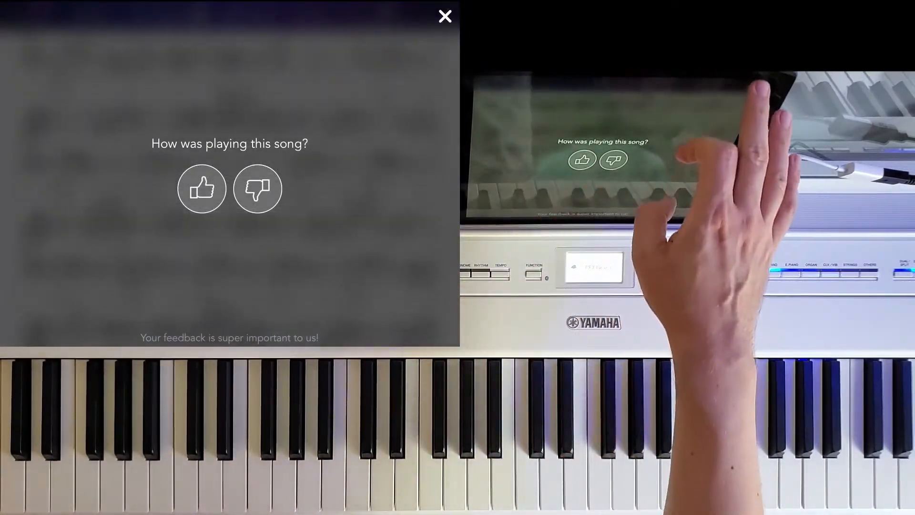
- Dismiss the rating prompt, check Nightflight's card on Play Home, and go to the Browse genre list
{"action": "left_click", "coordinate": [444, 16]}
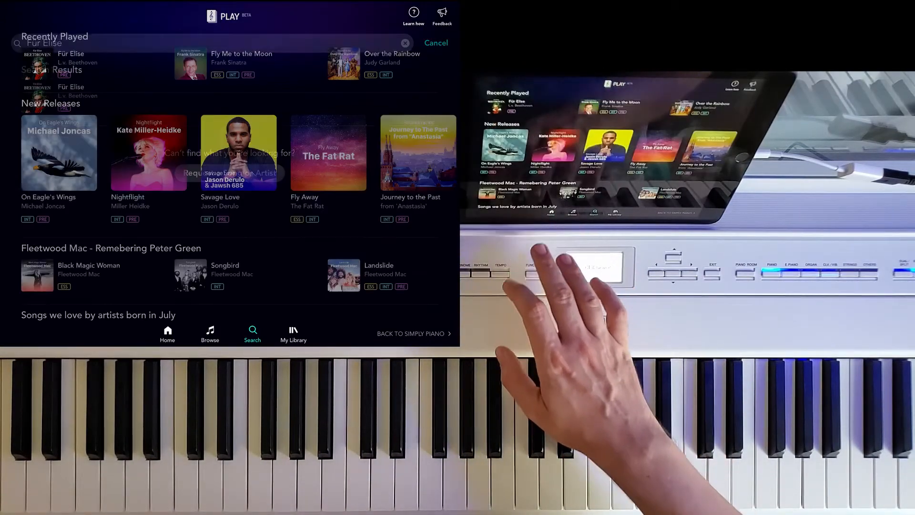
{"action": "left_click", "coordinate": [436, 42]}
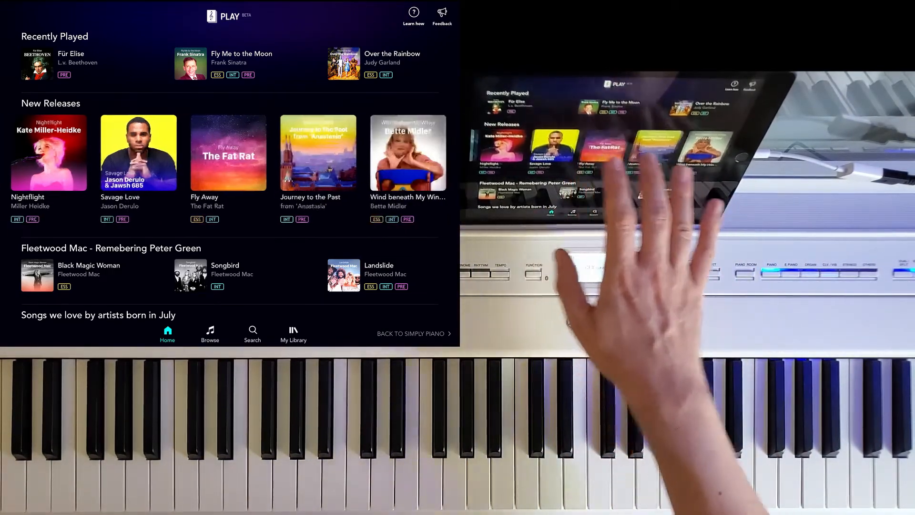
{"action": "left_click", "coordinate": [48, 152]}
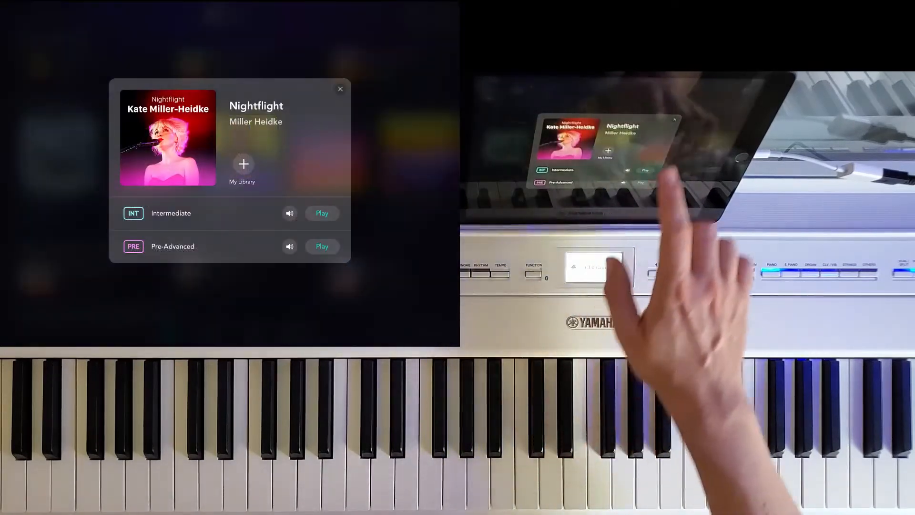
{"action": "left_click", "coordinate": [340, 90]}
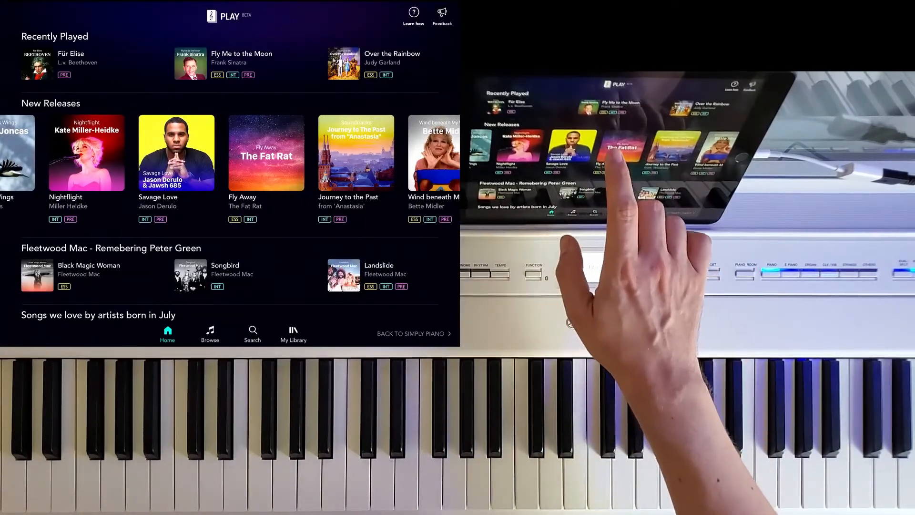
{"action": "left_click", "coordinate": [32, 274]}
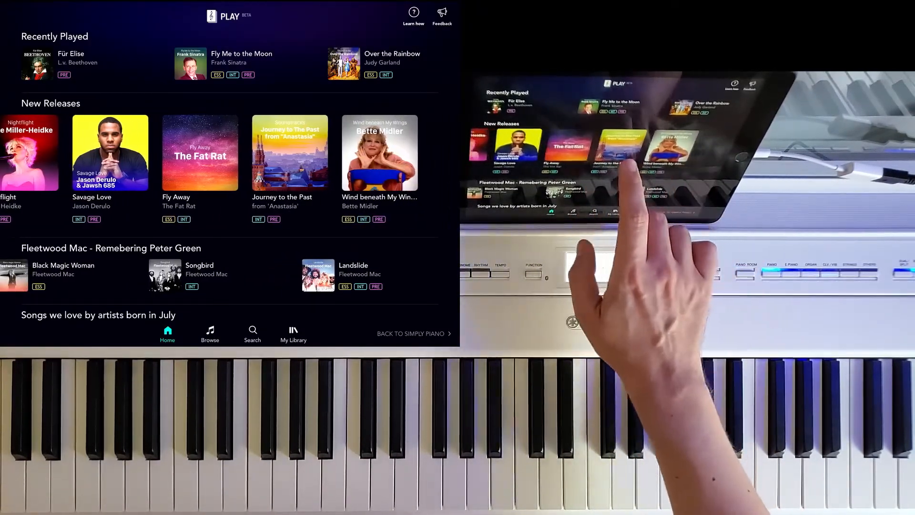
{"action": "left_click", "coordinate": [210, 333]}
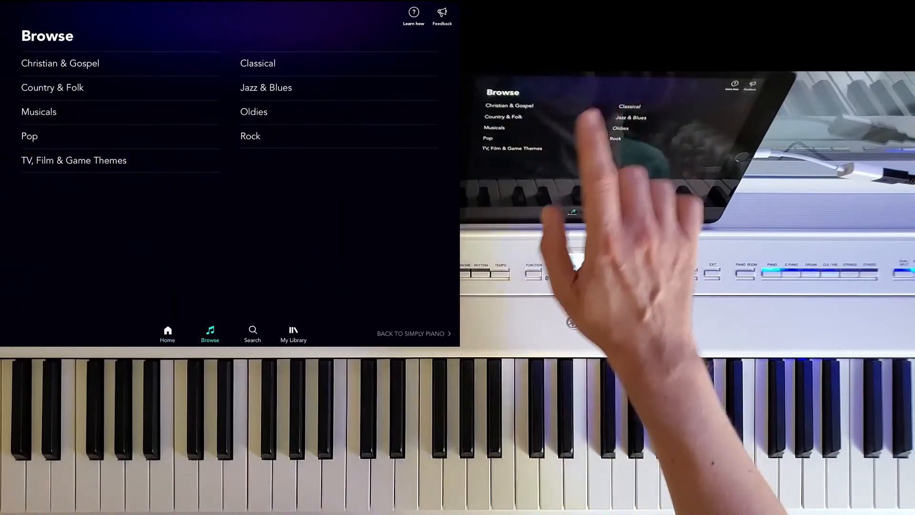
- Browse the TV, Film & Game Themes song list down to titles like 'Over the Rainbow'
{"action": "left_click", "coordinate": [73, 160]}
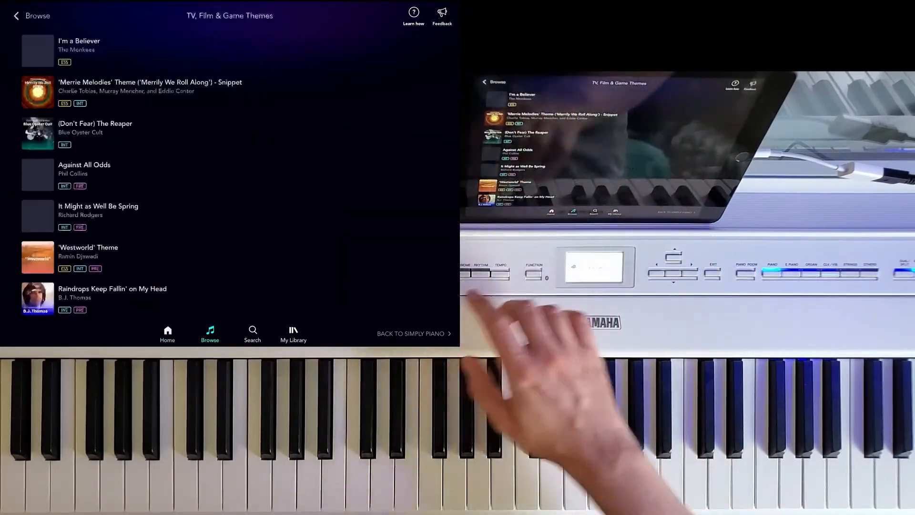
{"action": "scroll", "scroll_direction": "down", "scroll_amount": 3}
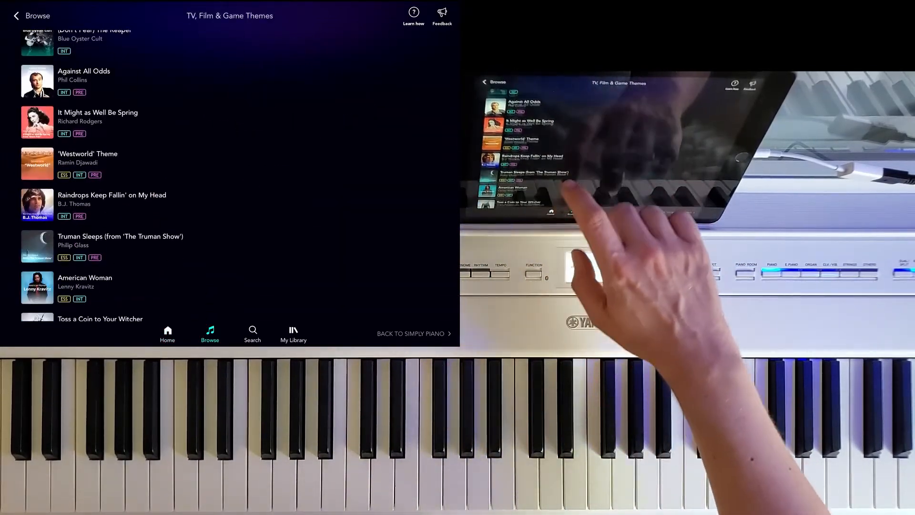
{"action": "scroll", "scroll_direction": "down", "scroll_amount": 3}
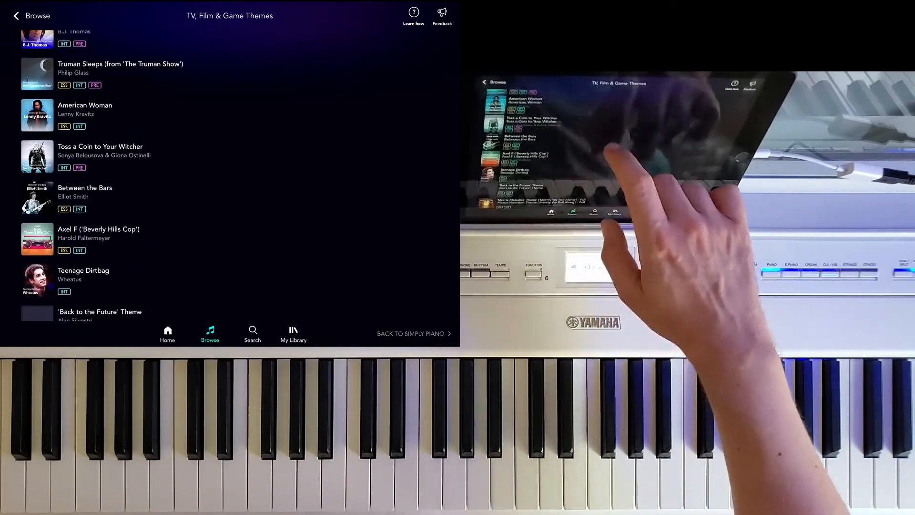
{"action": "scroll", "scroll_direction": "down", "scroll_amount": 3}
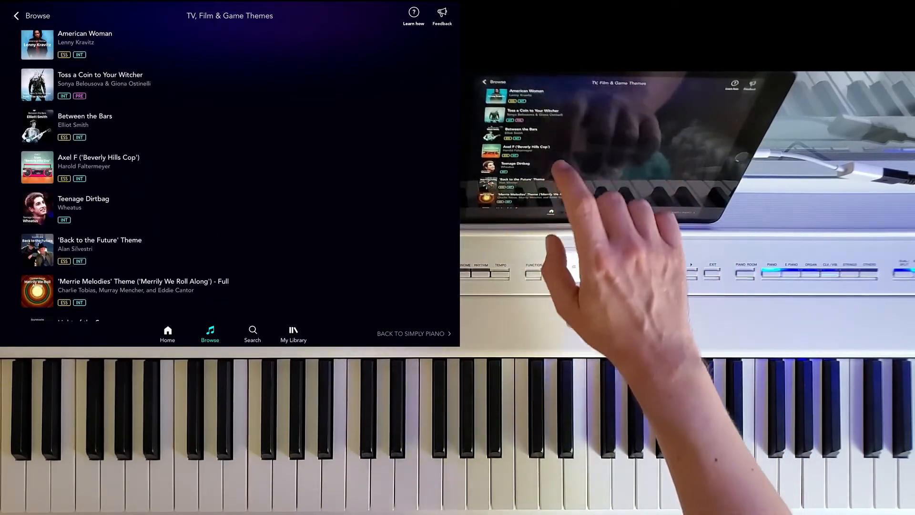
{"action": "scroll", "scroll_direction": "down", "scroll_amount": 3}
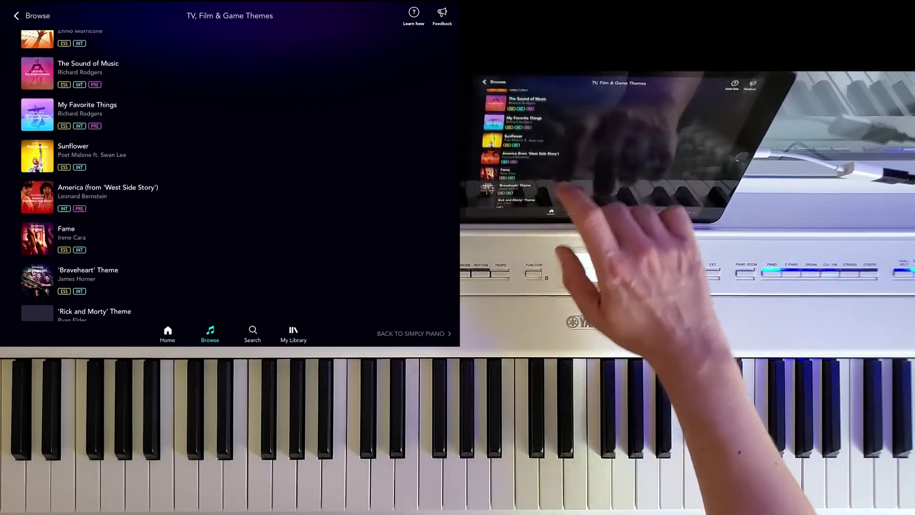
{"action": "scroll", "scroll_direction": "down", "scroll_amount": 3}
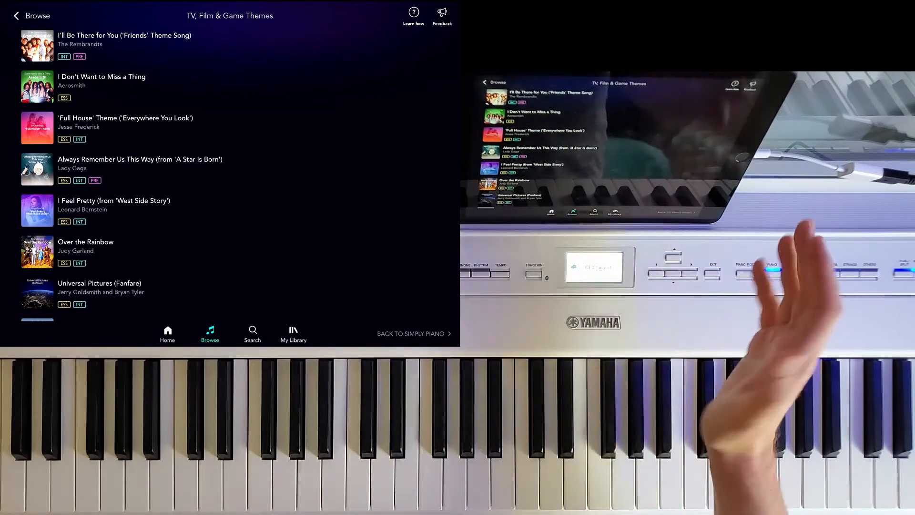
- Leave Play Beta for the main app, visit Songs, and return to the Courses screen
{"action": "left_click", "coordinate": [16, 17]}
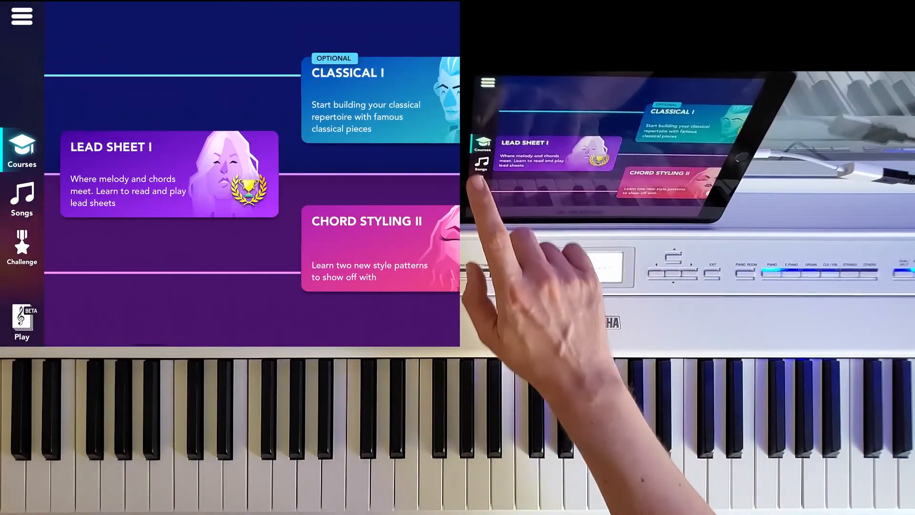
{"action": "left_click", "coordinate": [22, 200]}
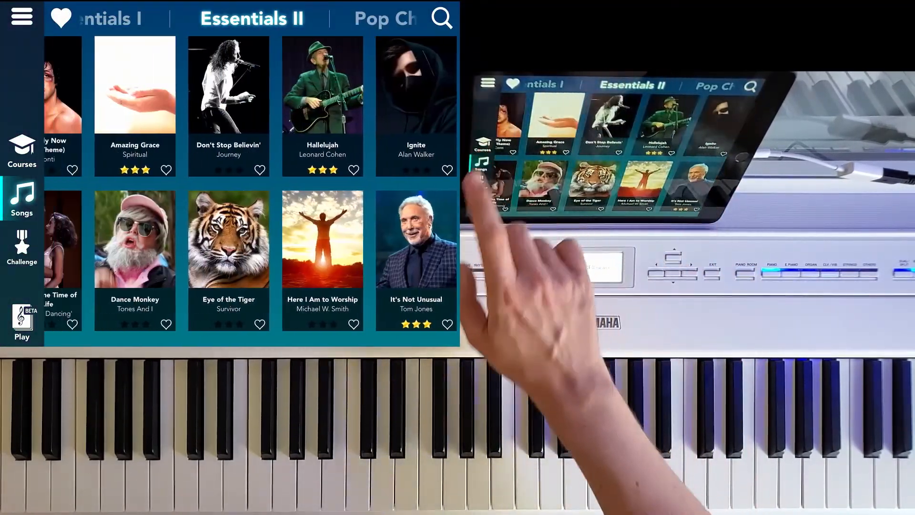
{"action": "left_click", "coordinate": [22, 151]}
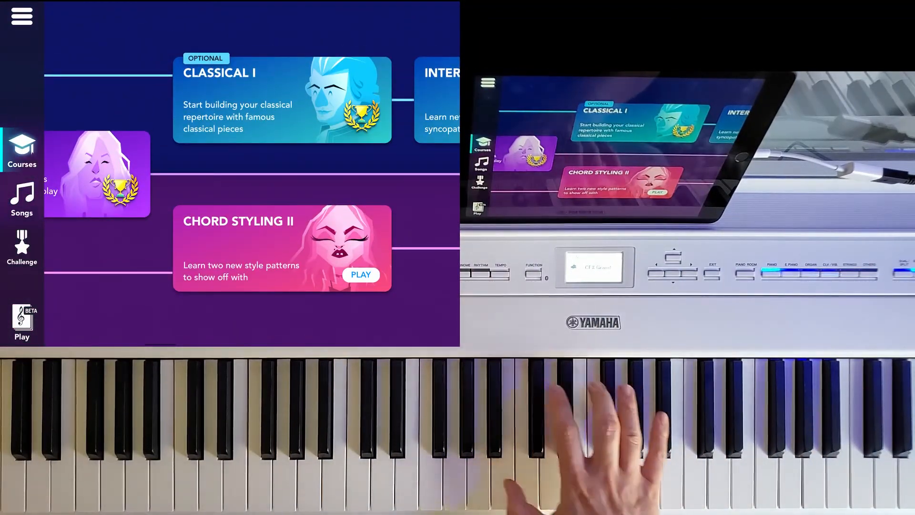